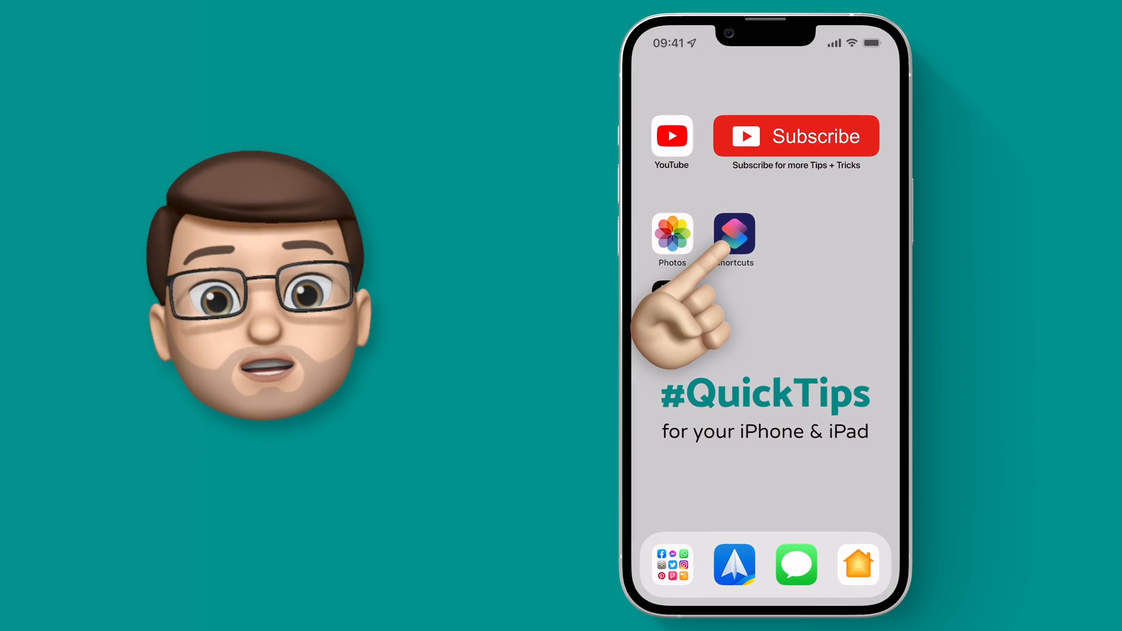
- Launch the Shortcuts app from the Home Screen to view All Shortcuts
left_click(734, 234)
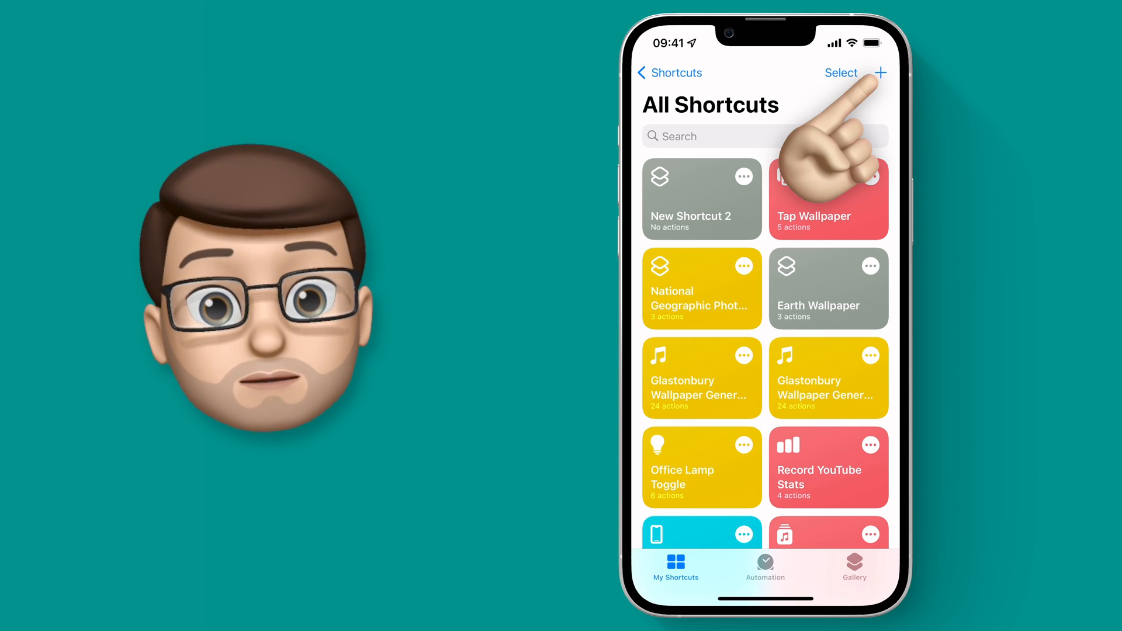
- Start a new shortcut named 'BBC News Icon'
left_click(880, 72)
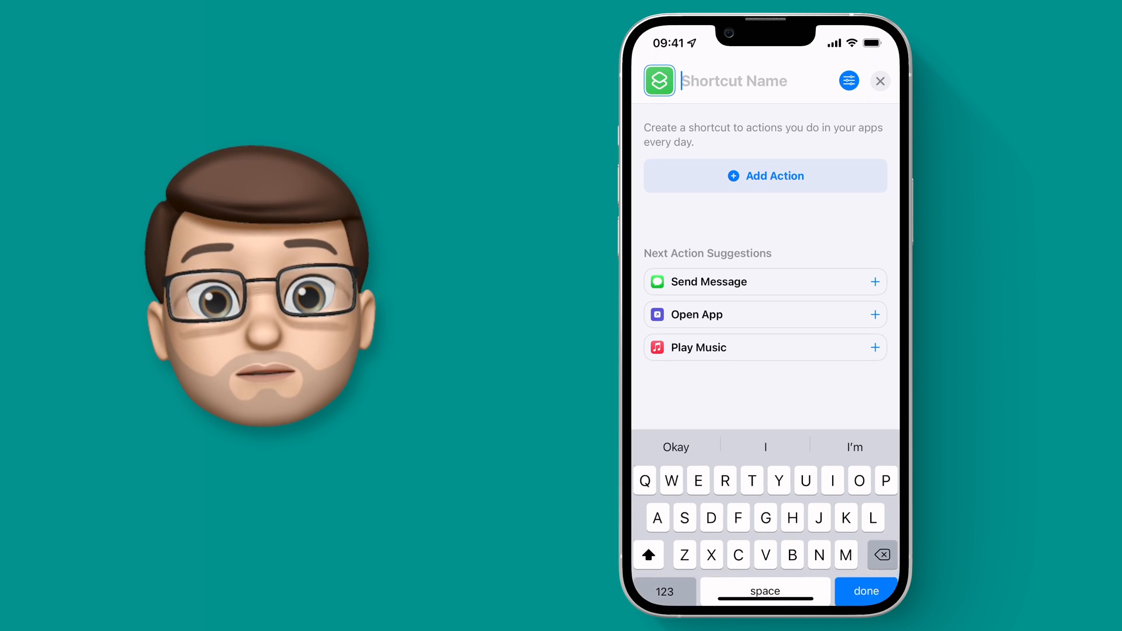
type("BBC")
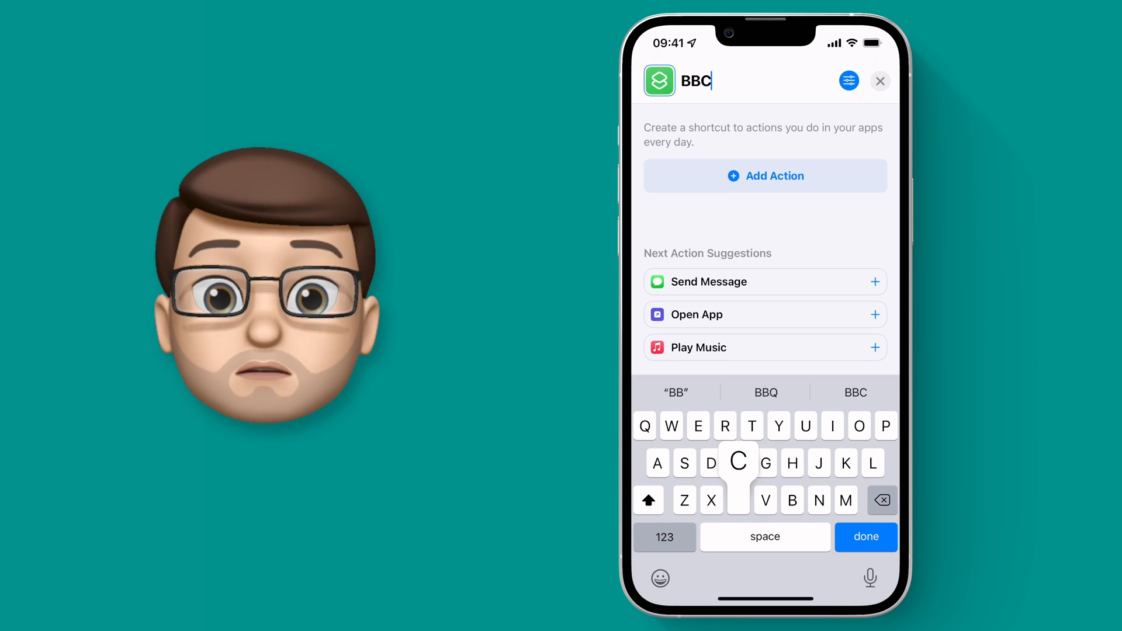
type("News")
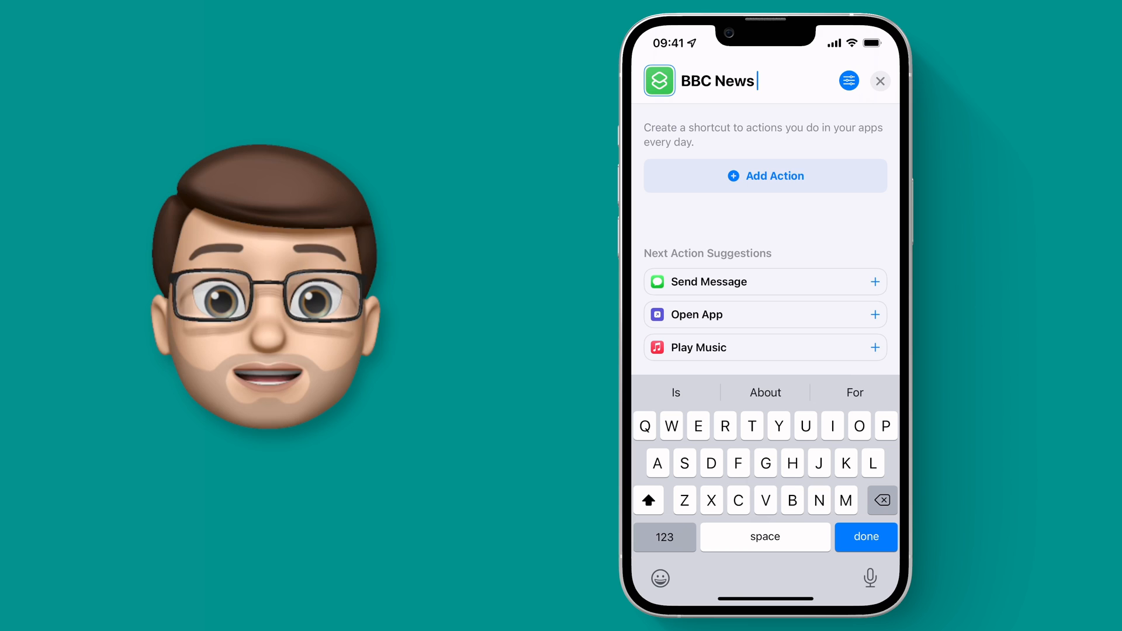
type("Icon")
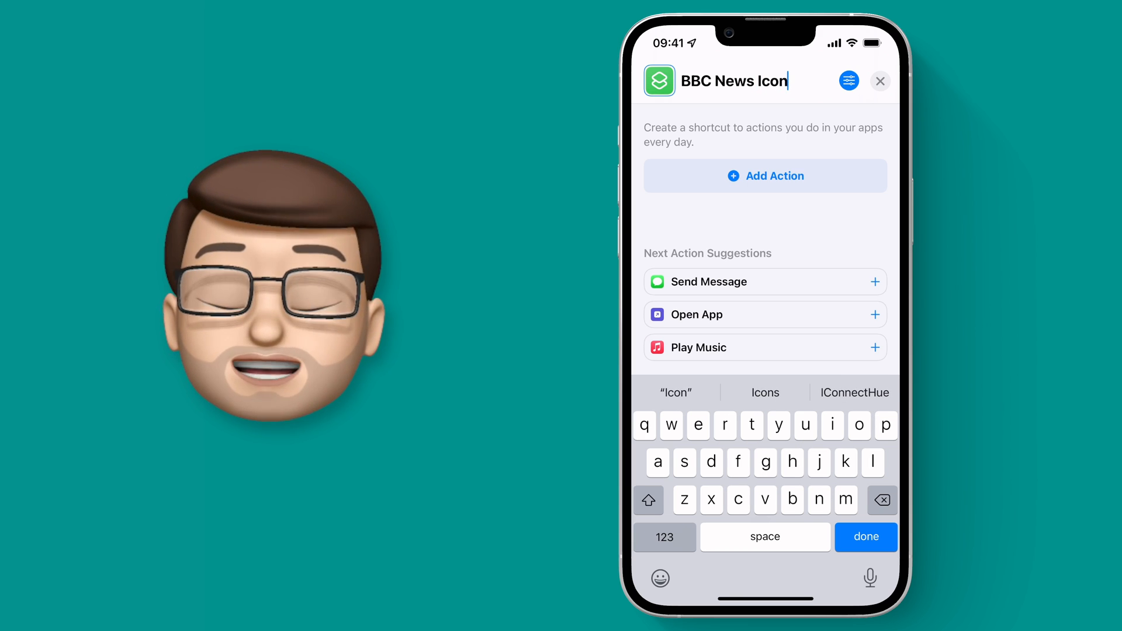
- Add an Open App action set to open the BBC News app
left_click(764, 175)
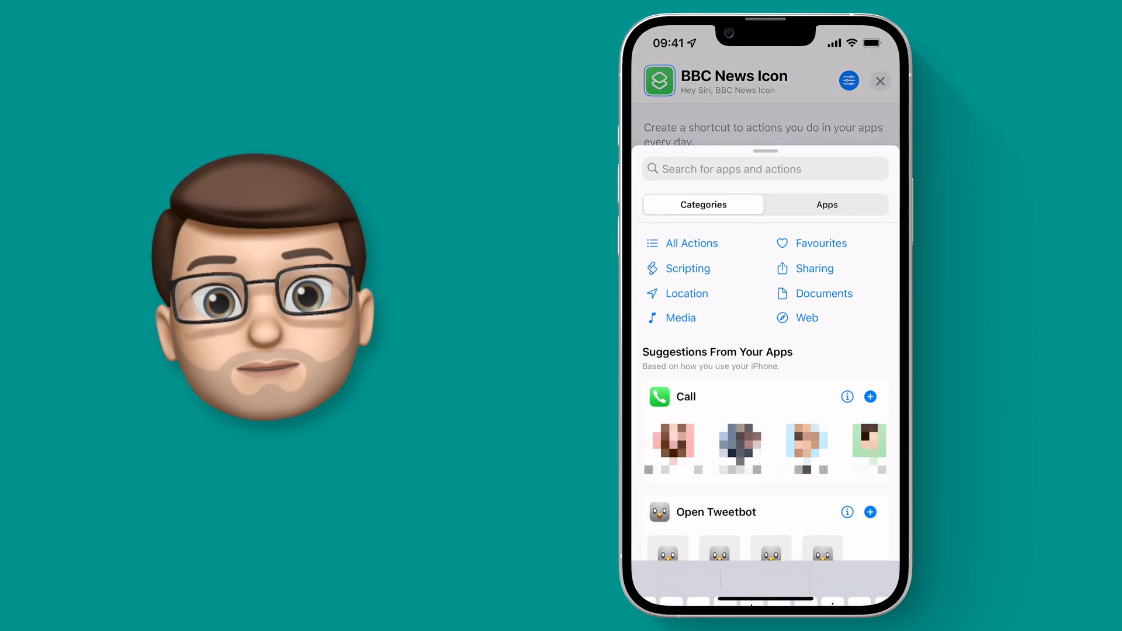
left_click(765, 169)
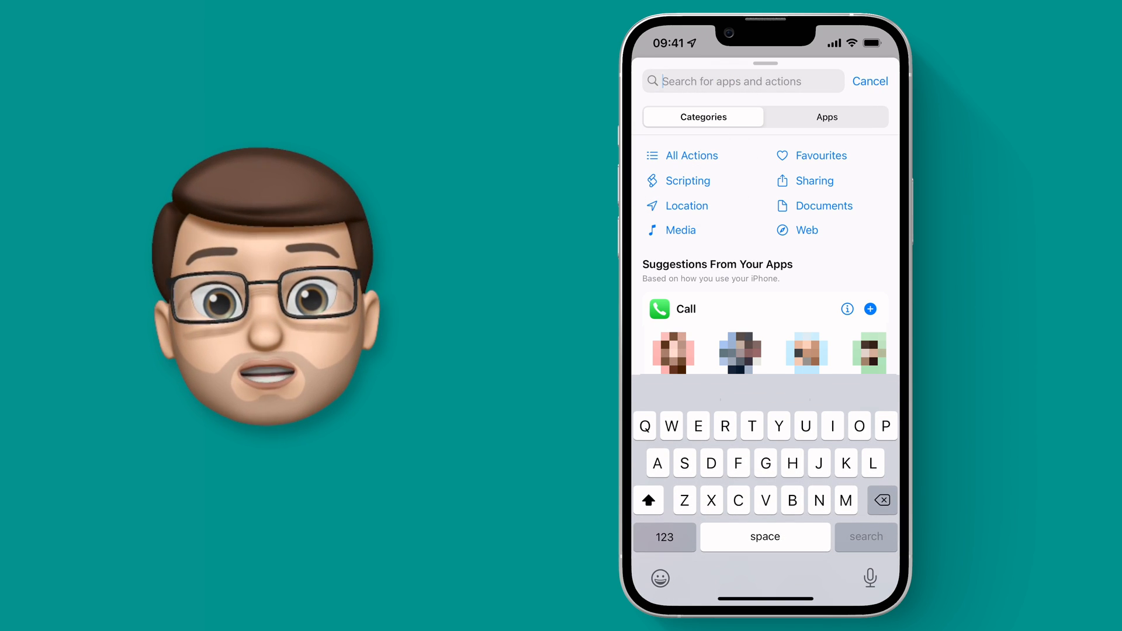
type("Open a")
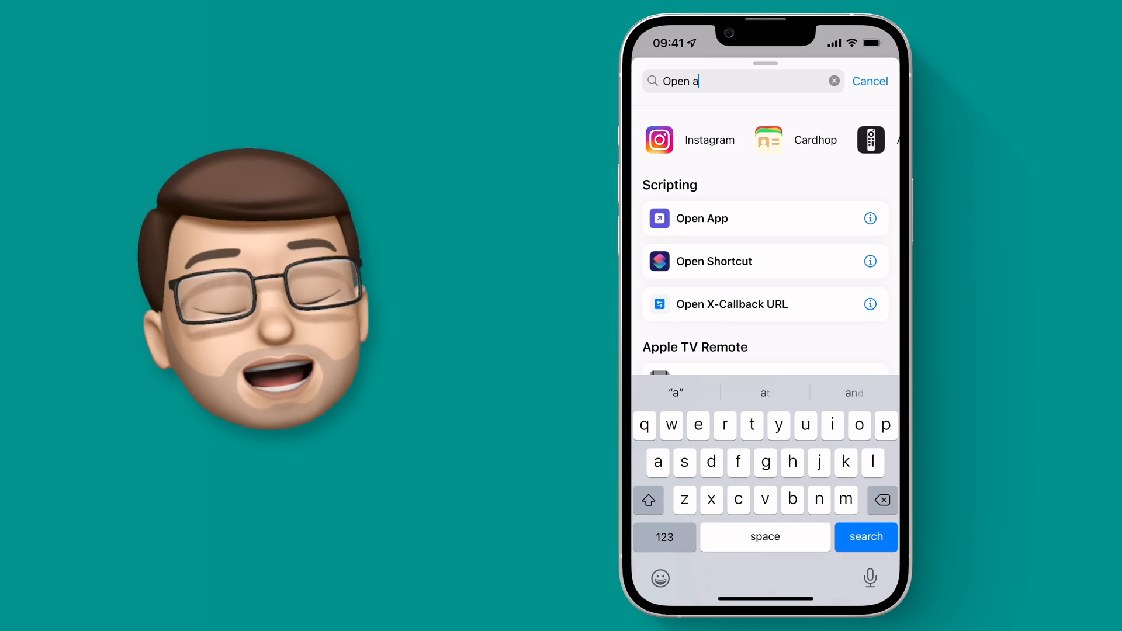
type("pp")
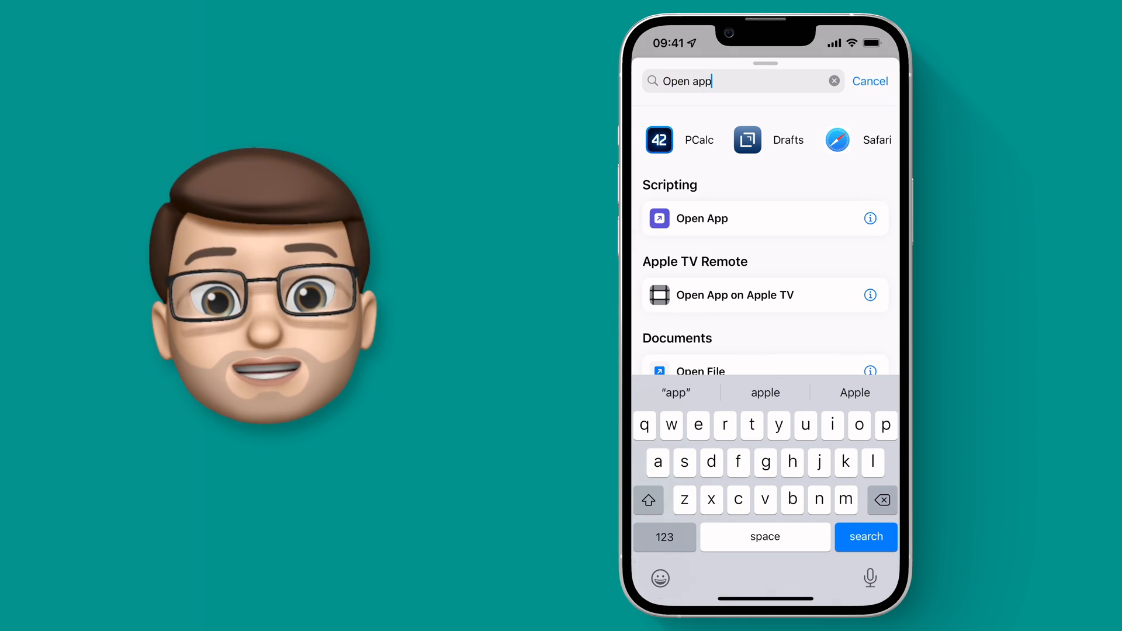
left_click(701, 218)
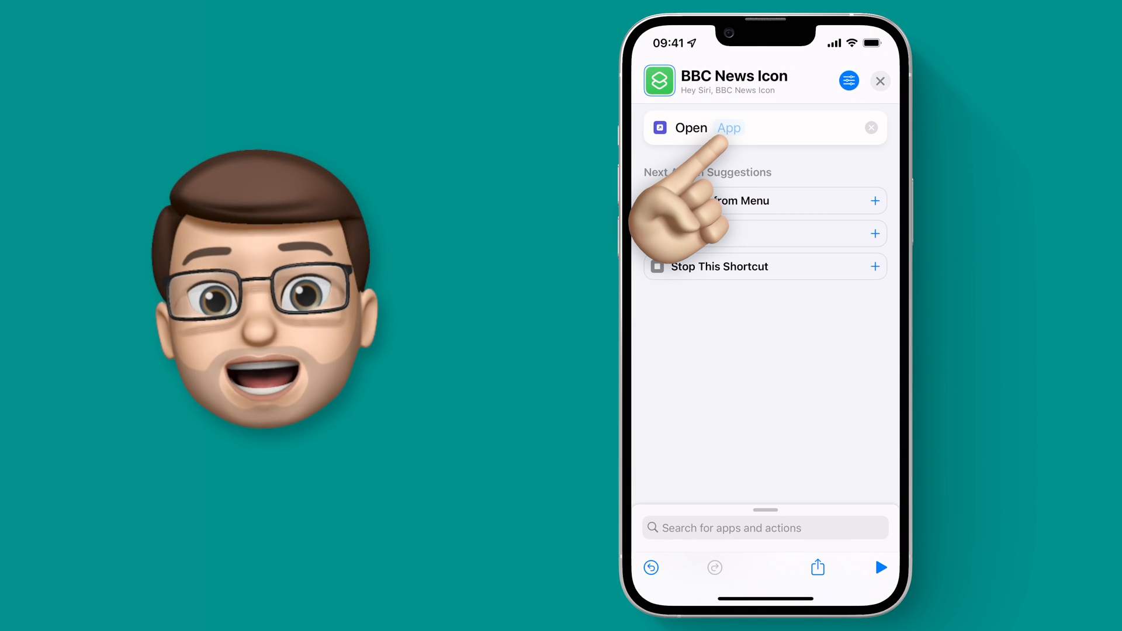
left_click(729, 127)
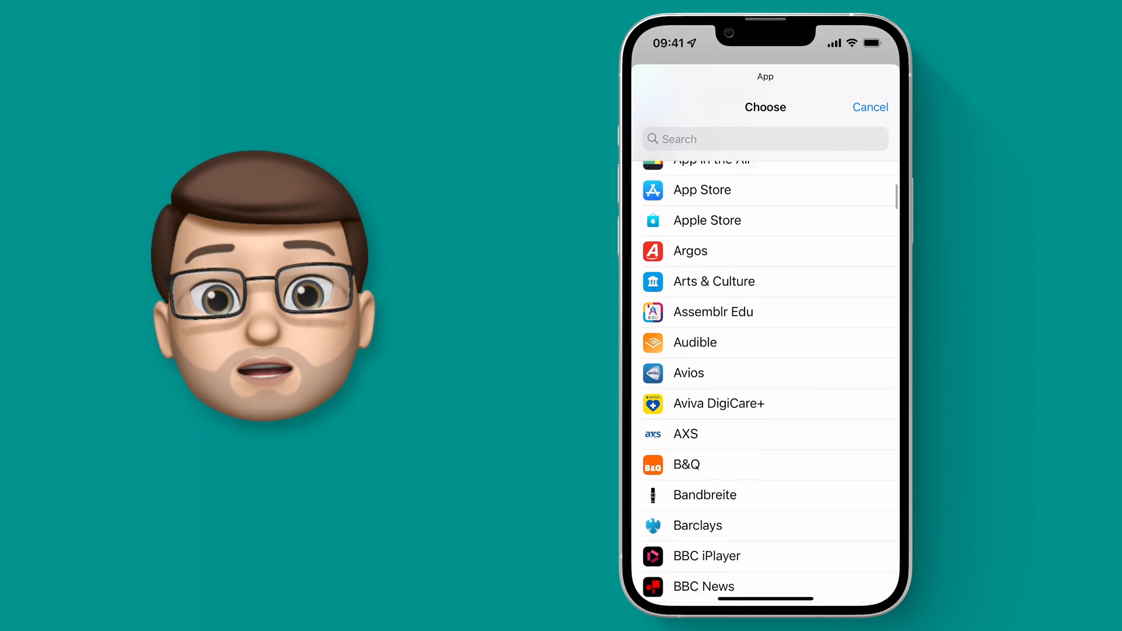
left_click(703, 585)
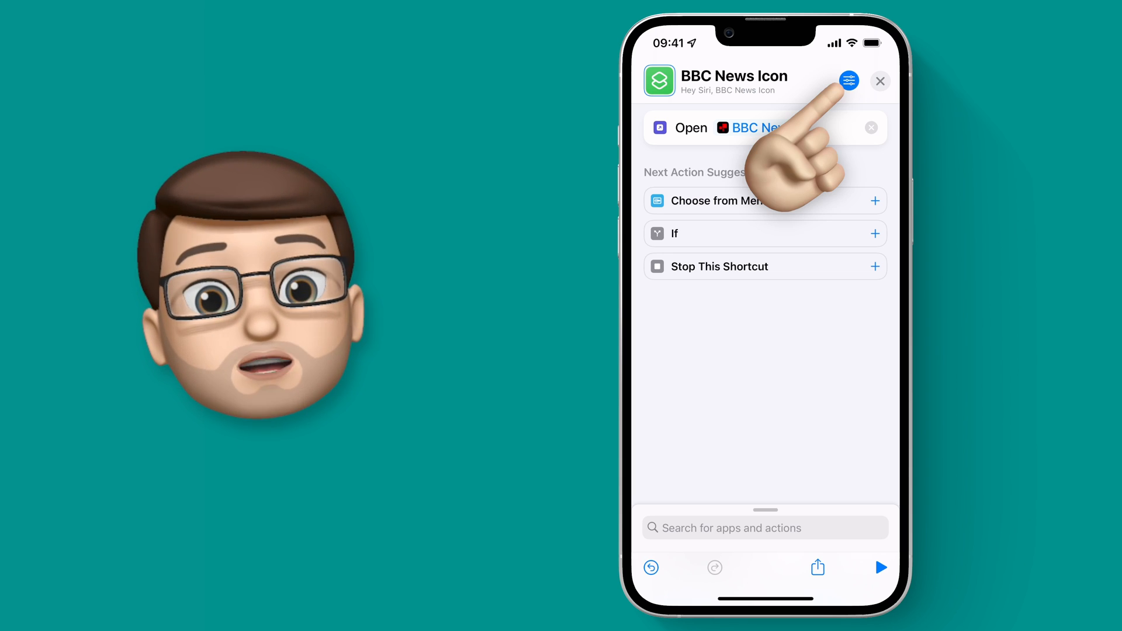
- Begin adding the shortcut to the Home Screen as 'BBC News' and choose to replace its icon
left_click(849, 80)
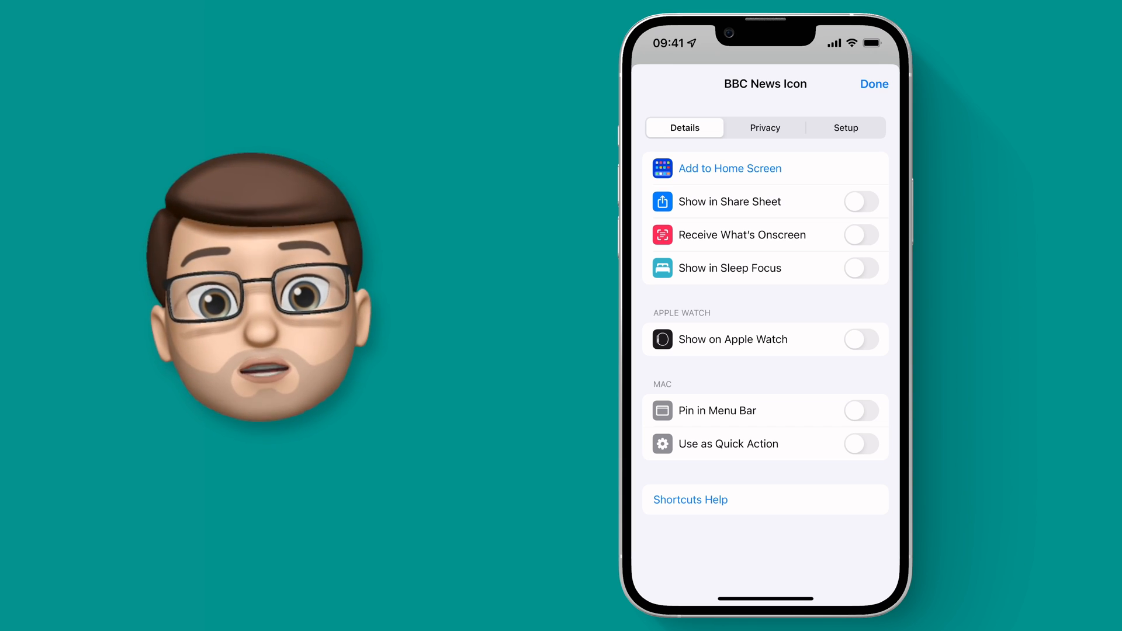
left_click(729, 169)
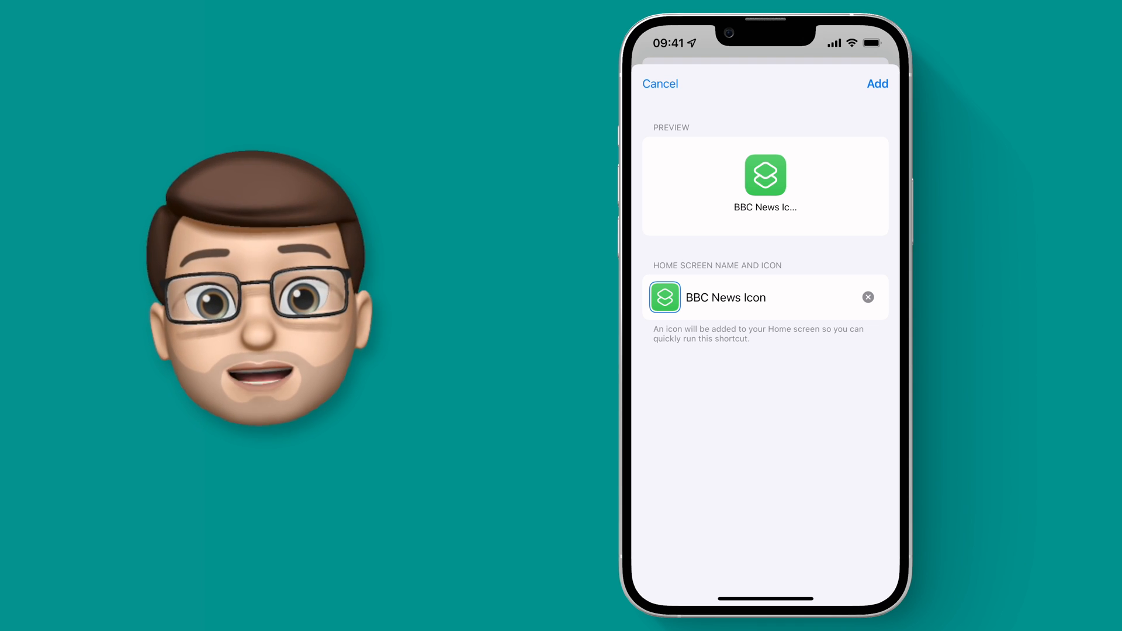
left_click(760, 297)
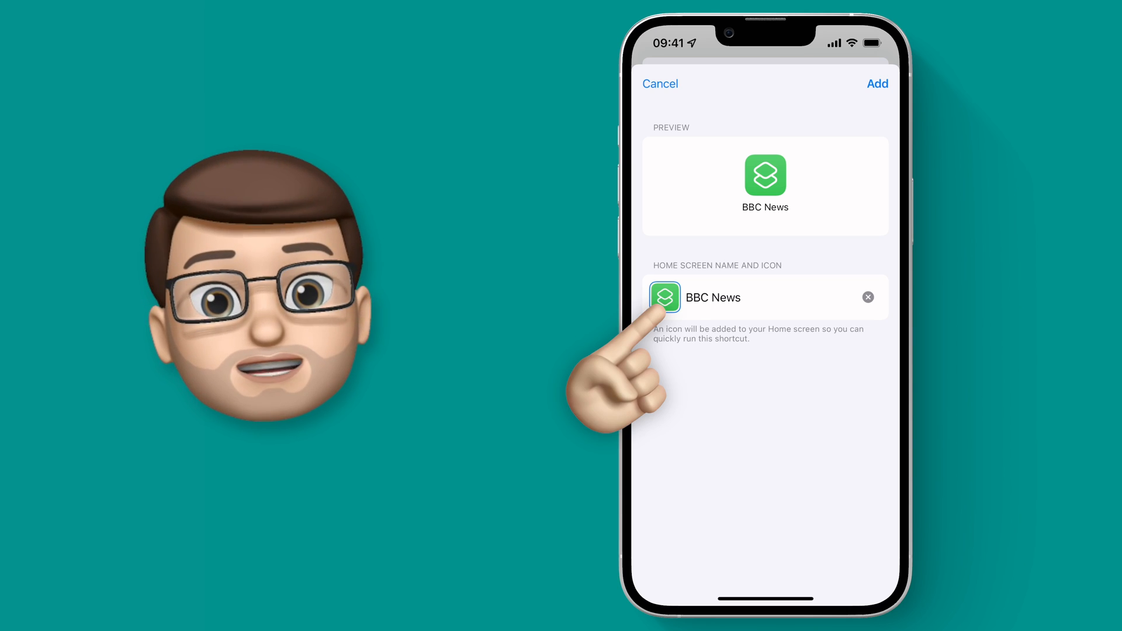
left_click(665, 297)
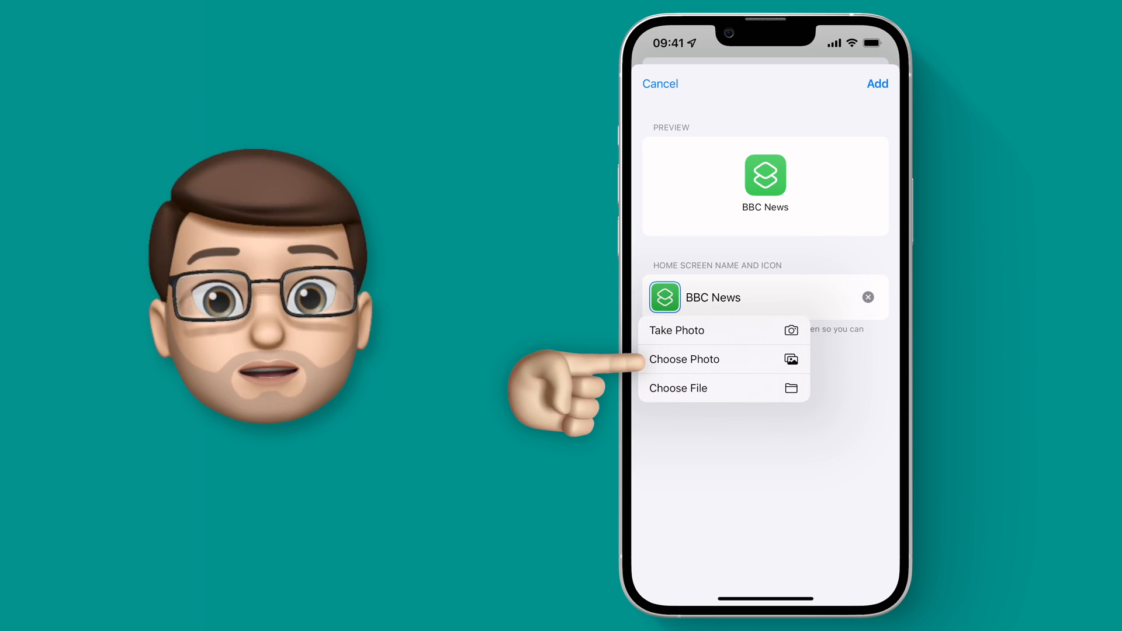
- Set the red BBC NEWS photo as the icon and add the bookmark to the Home Screen
left_click(684, 359)
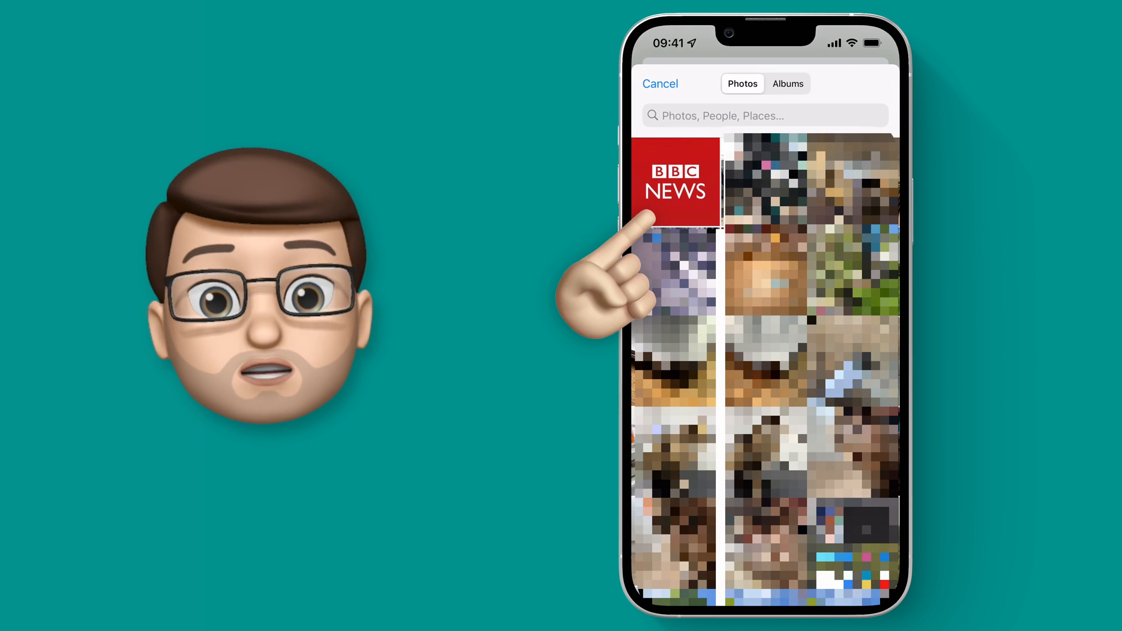
left_click(676, 181)
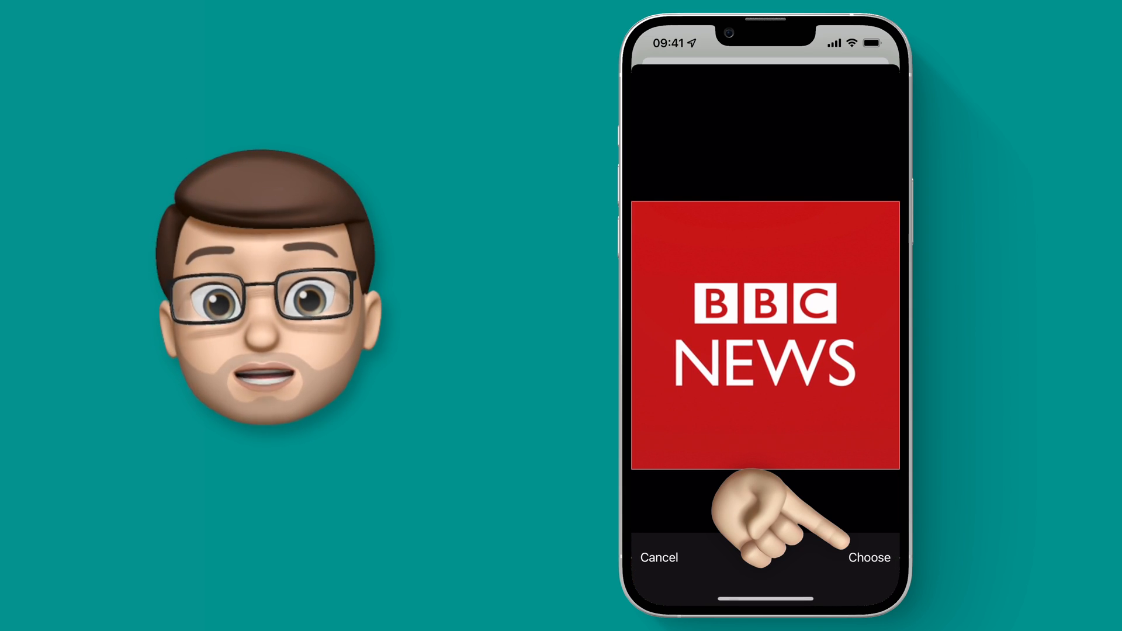
left_click(868, 557)
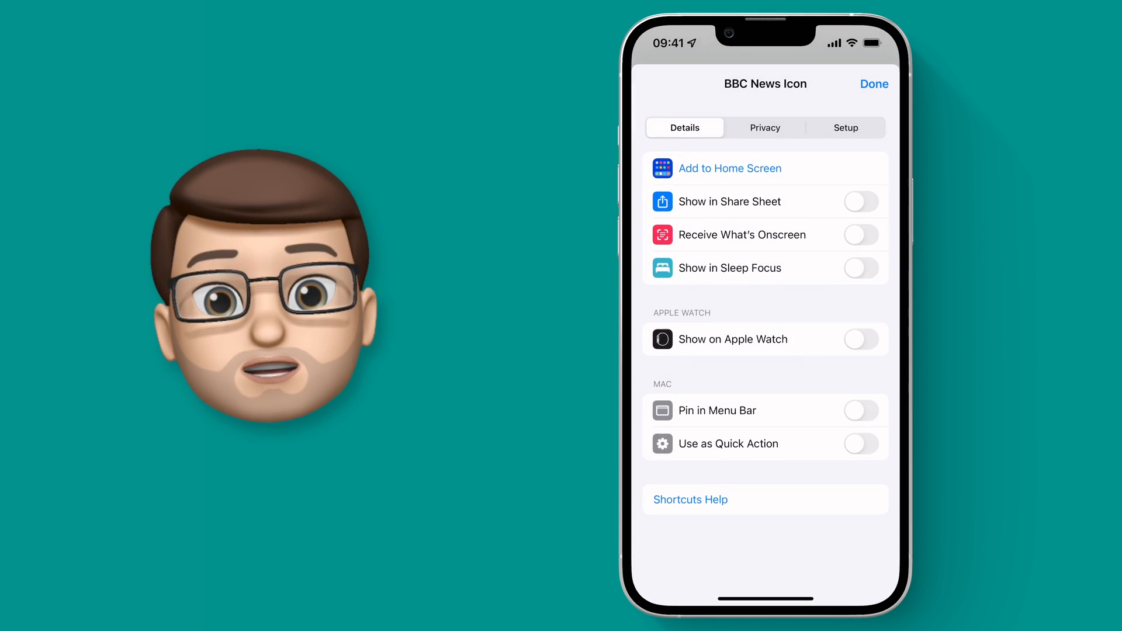
left_click(874, 83)
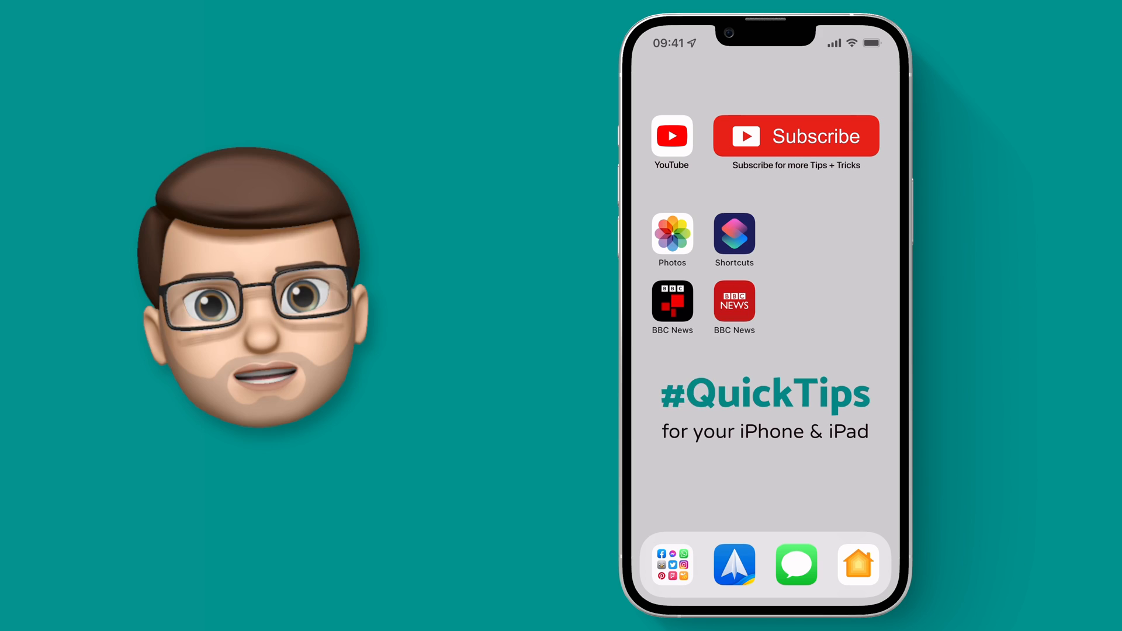
- Launch the red BBC News shortcut from the Home Screen, returning to its details sheet
left_click(672, 300)
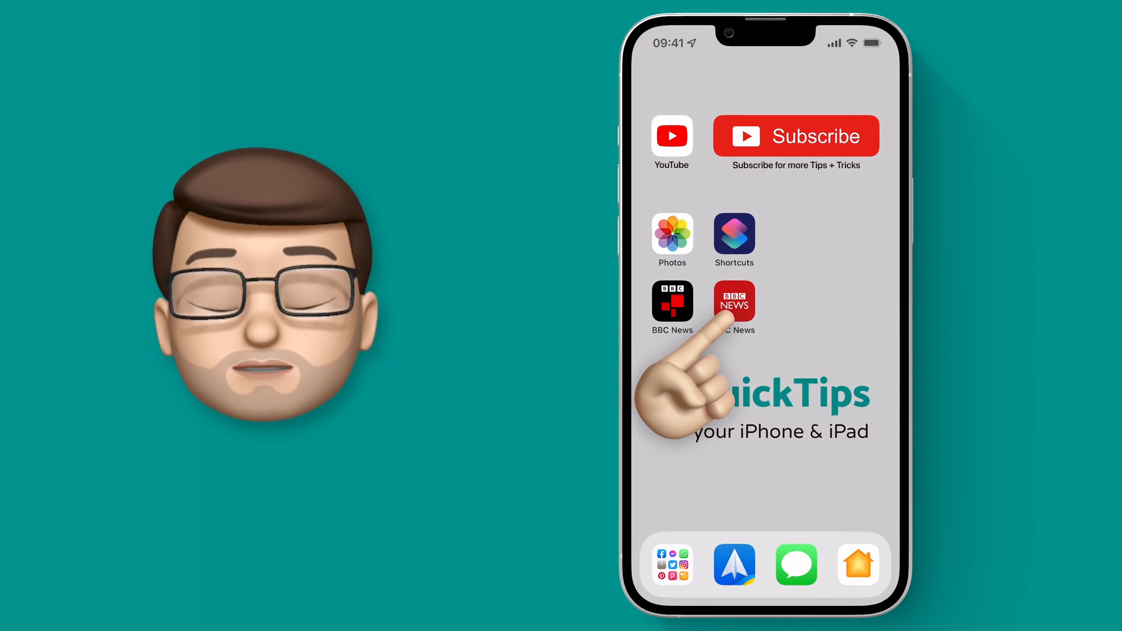
left_click(733, 301)
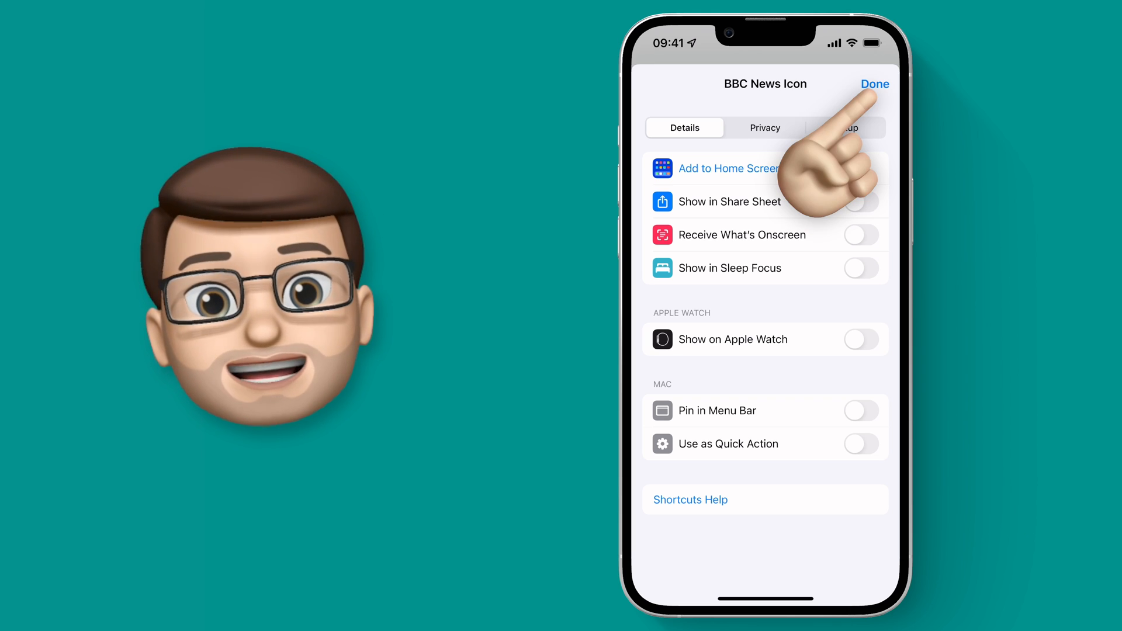
- In the Automation tab, begin a personal automation with an App trigger for BBC News opening
left_click(875, 84)
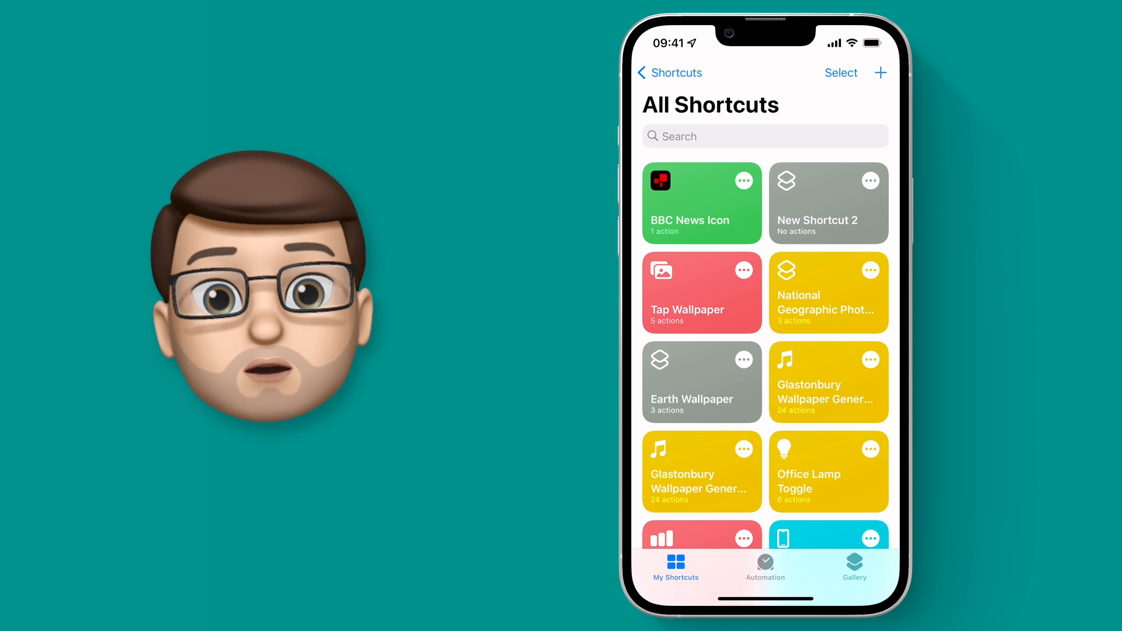
left_click(764, 566)
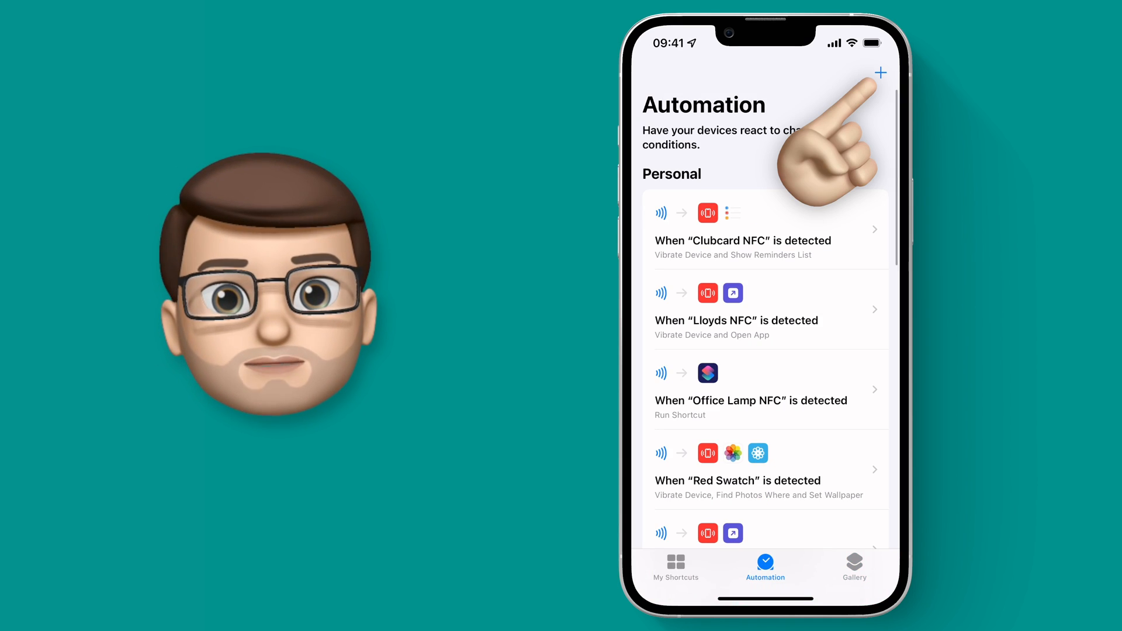
left_click(881, 72)
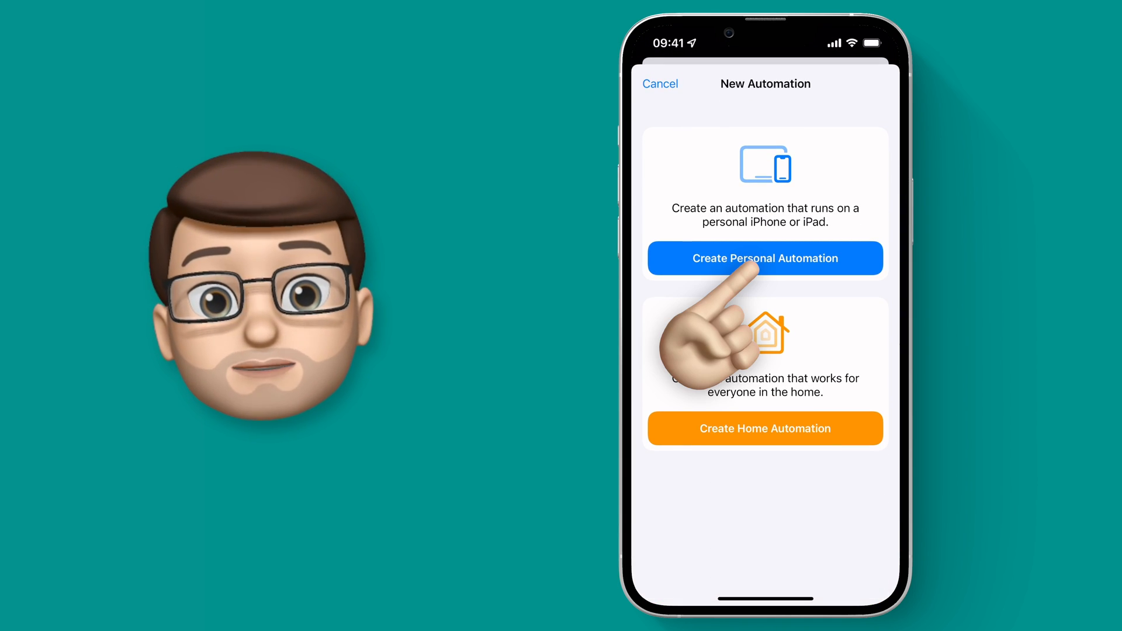
left_click(765, 259)
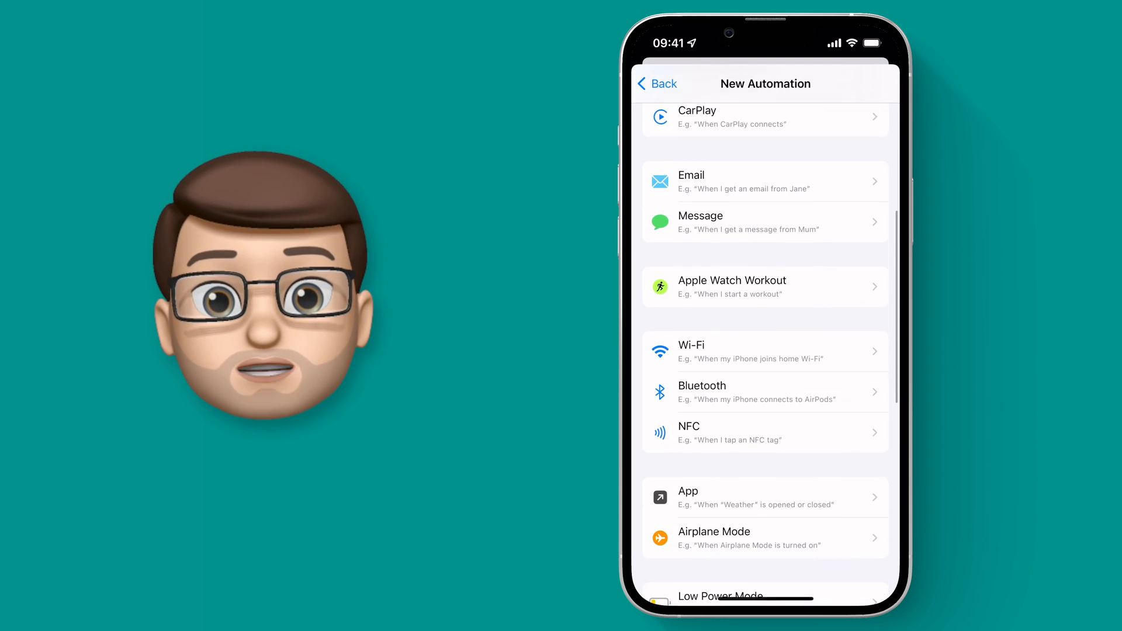
scroll("down", 3)
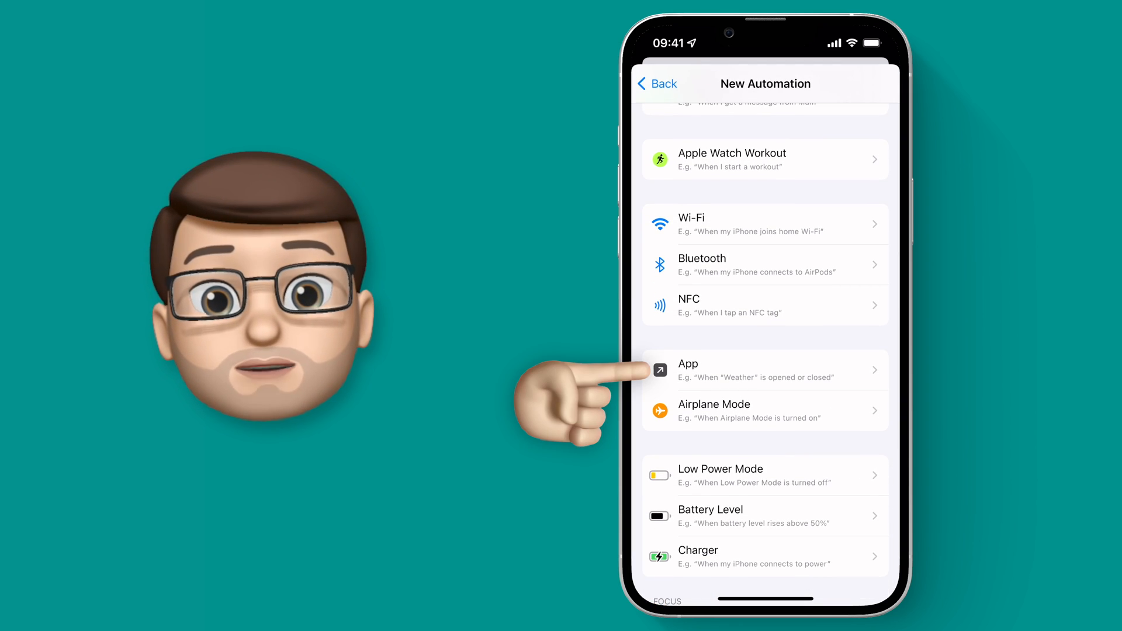
left_click(765, 370)
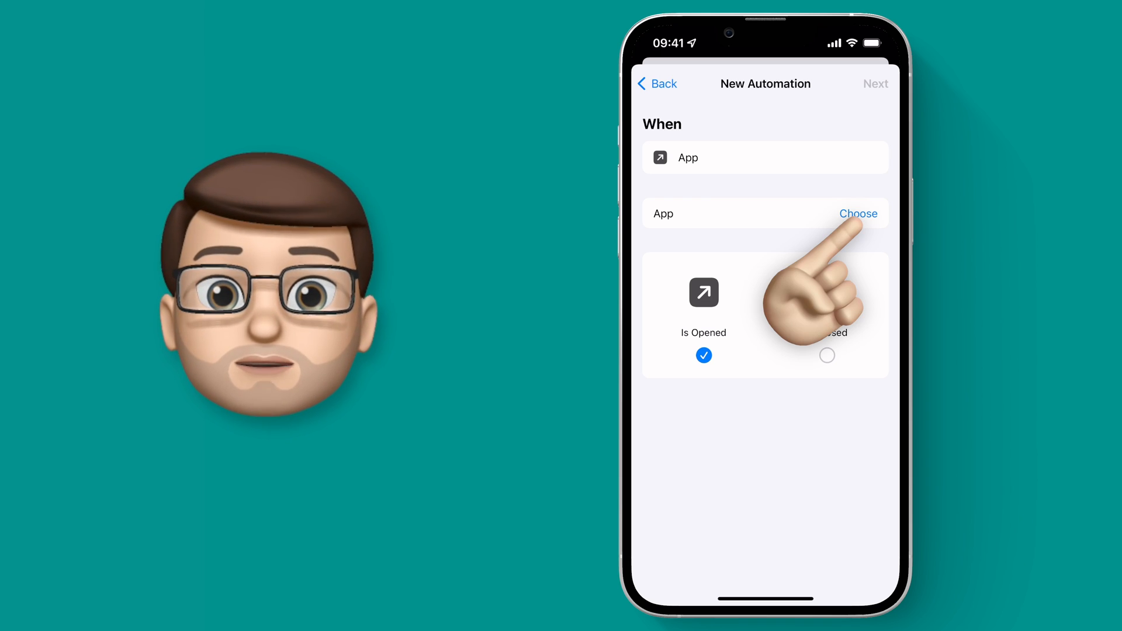
left_click(858, 213)
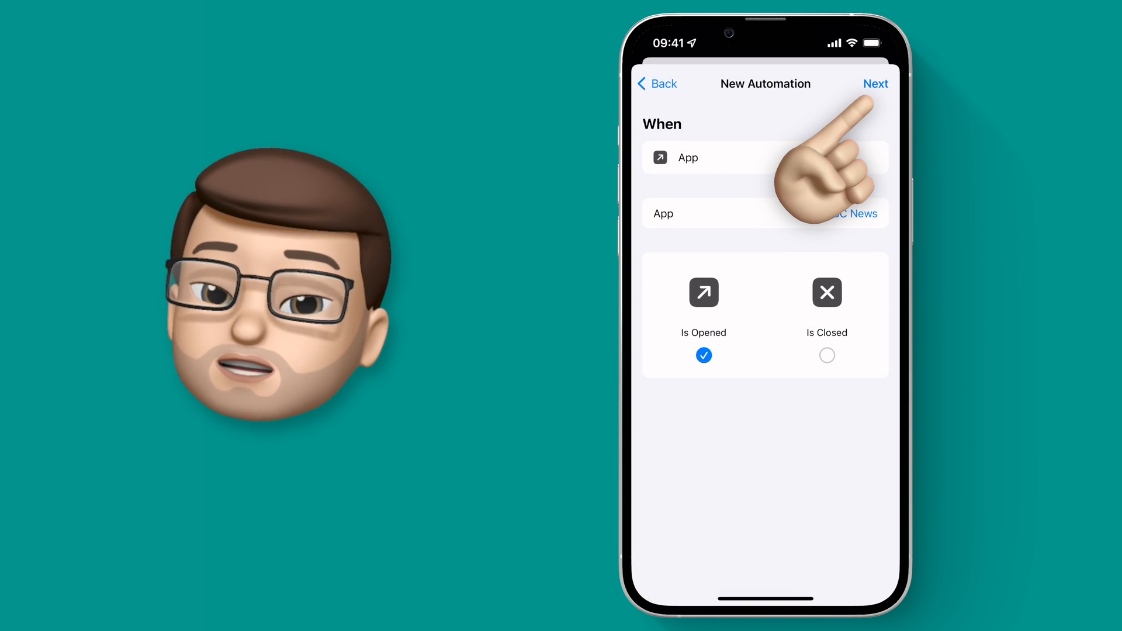
- Add the Nothing action to the automation and turn off Ask Before Running
left_click(875, 84)
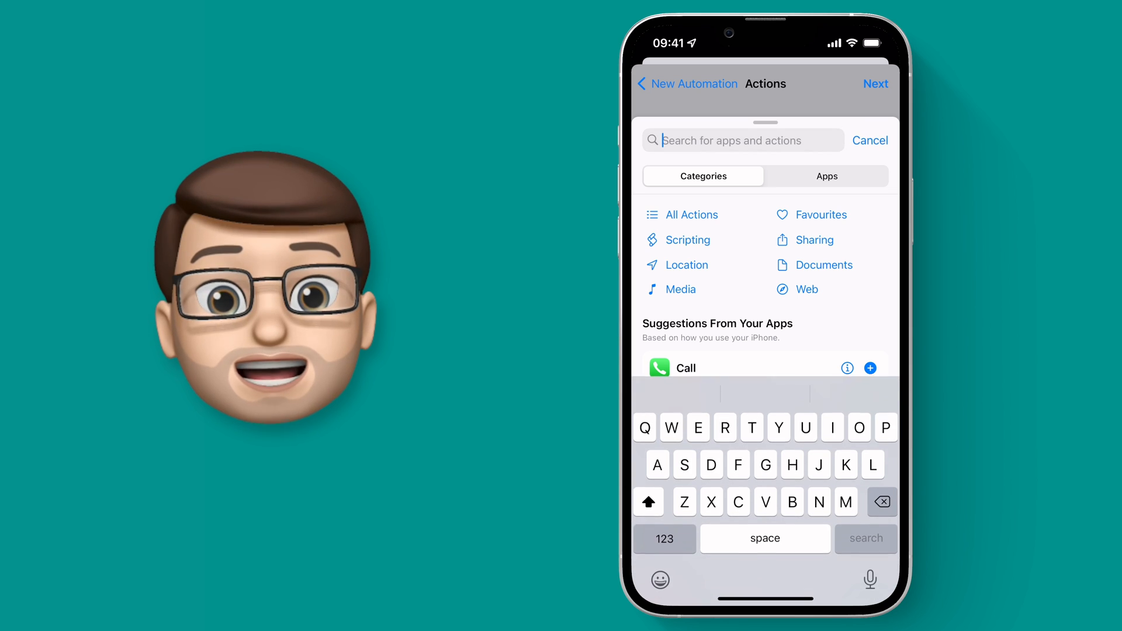
type("Nothi")
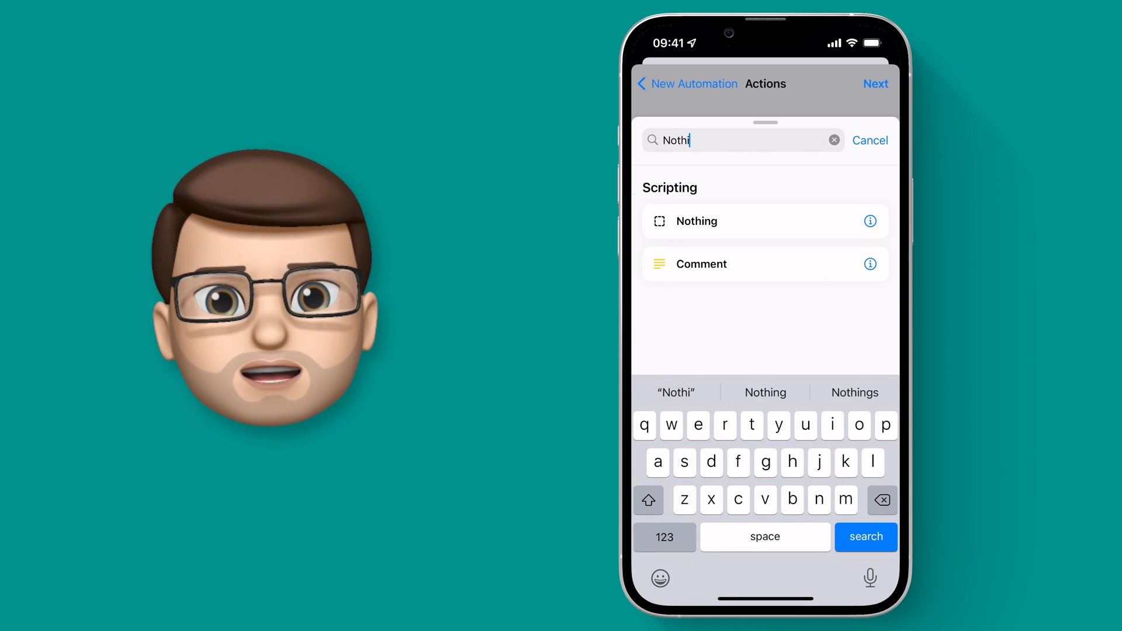
type("ng")
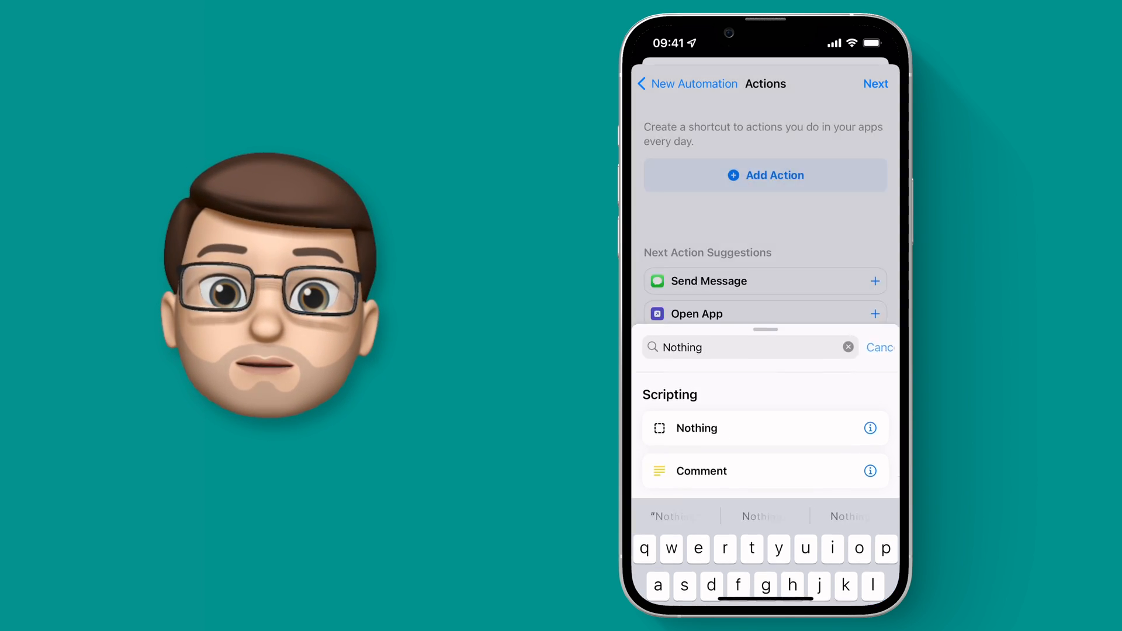
left_click(696, 429)
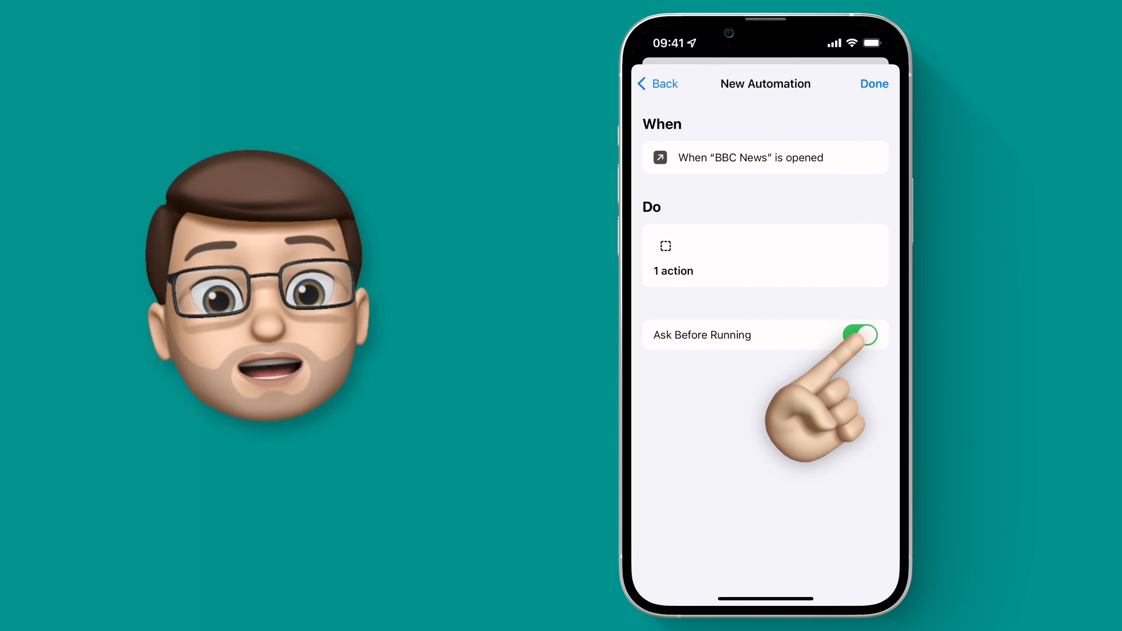
left_click(860, 335)
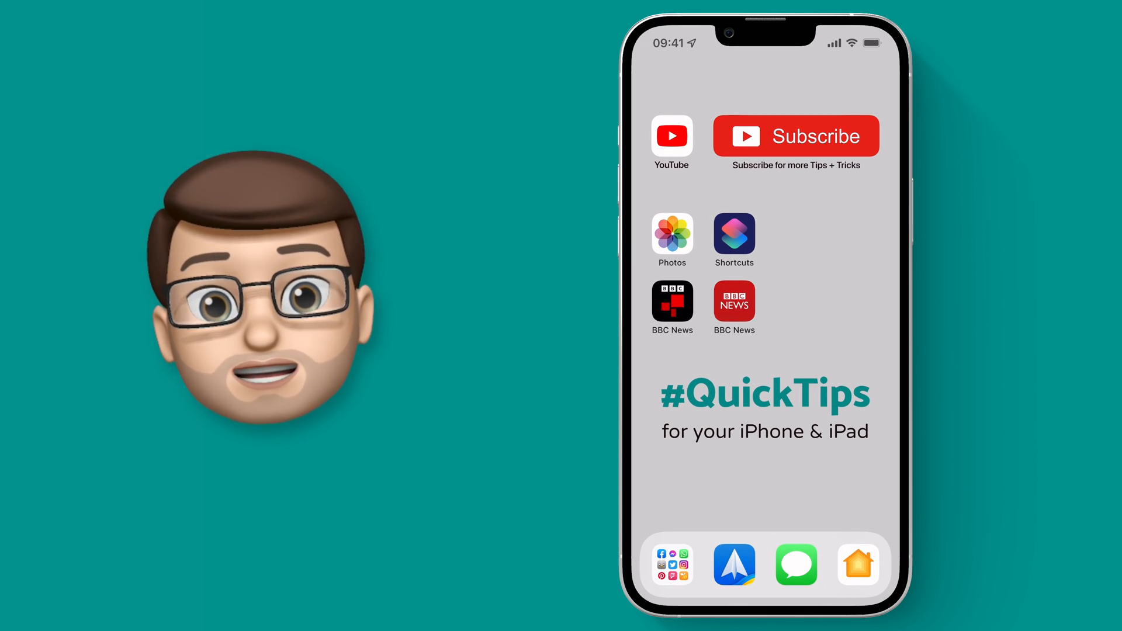
- Long-press the black BBC News app icon to bring up its Remove App alert
left_click(672, 301)
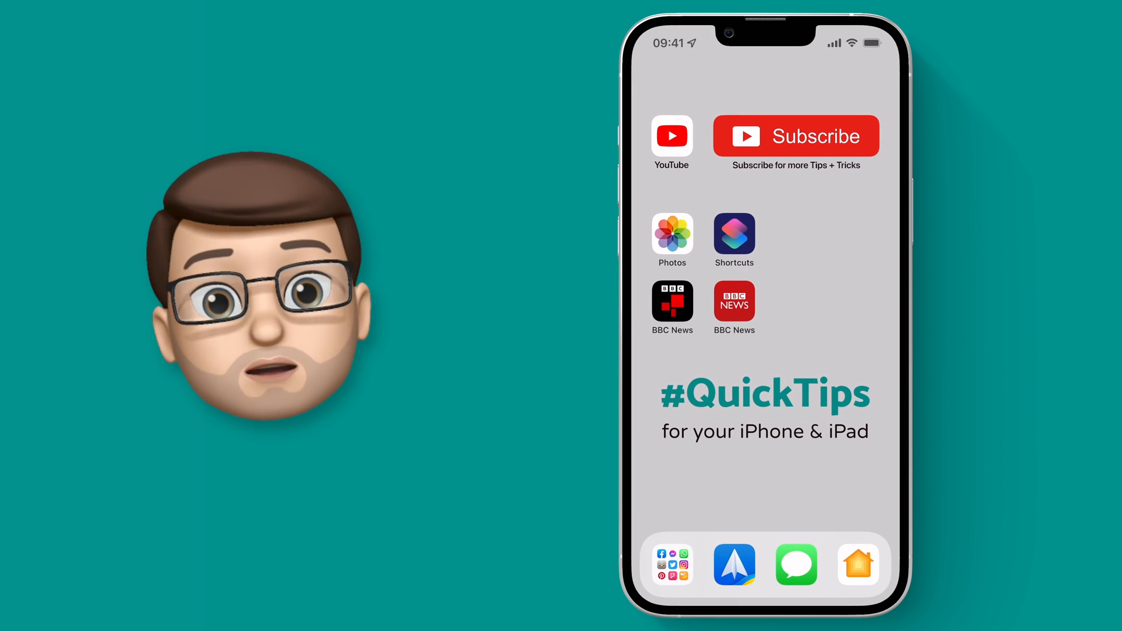
left_click(672, 300)
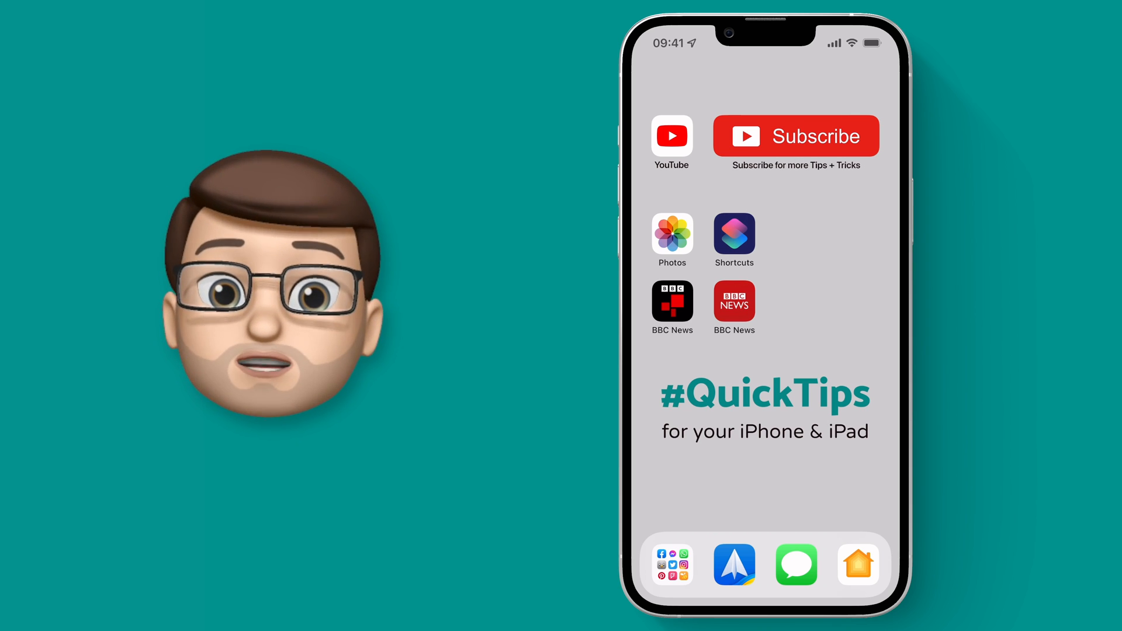
left_click(672, 300)
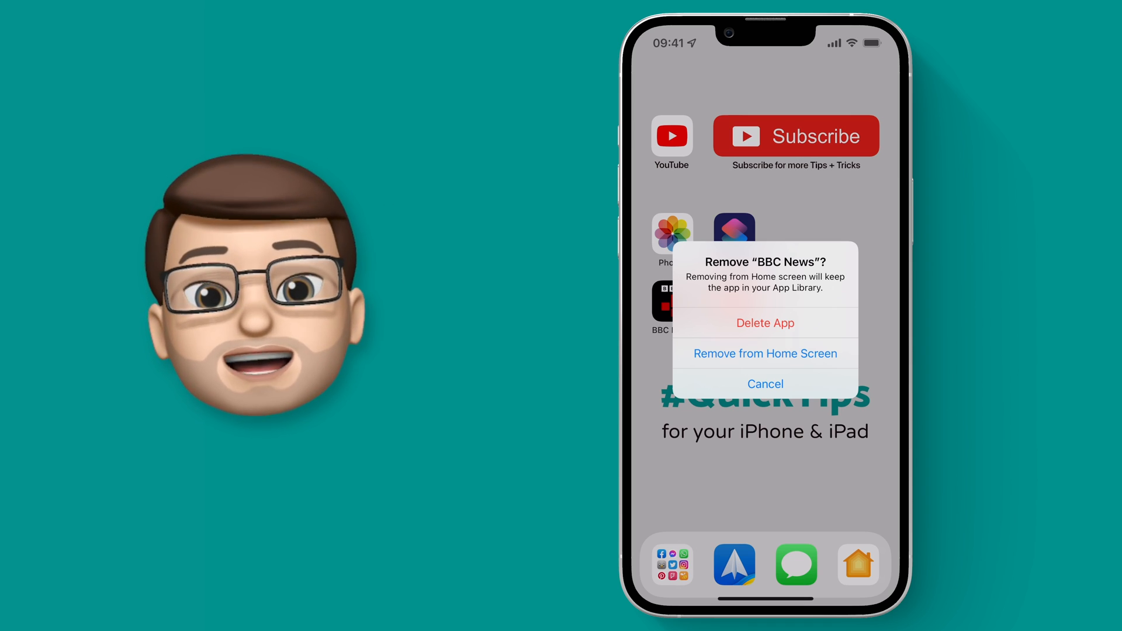
- Remove the black BBC News icon from the Home Screen only, then open BBC News via the red icon
left_click(765, 383)
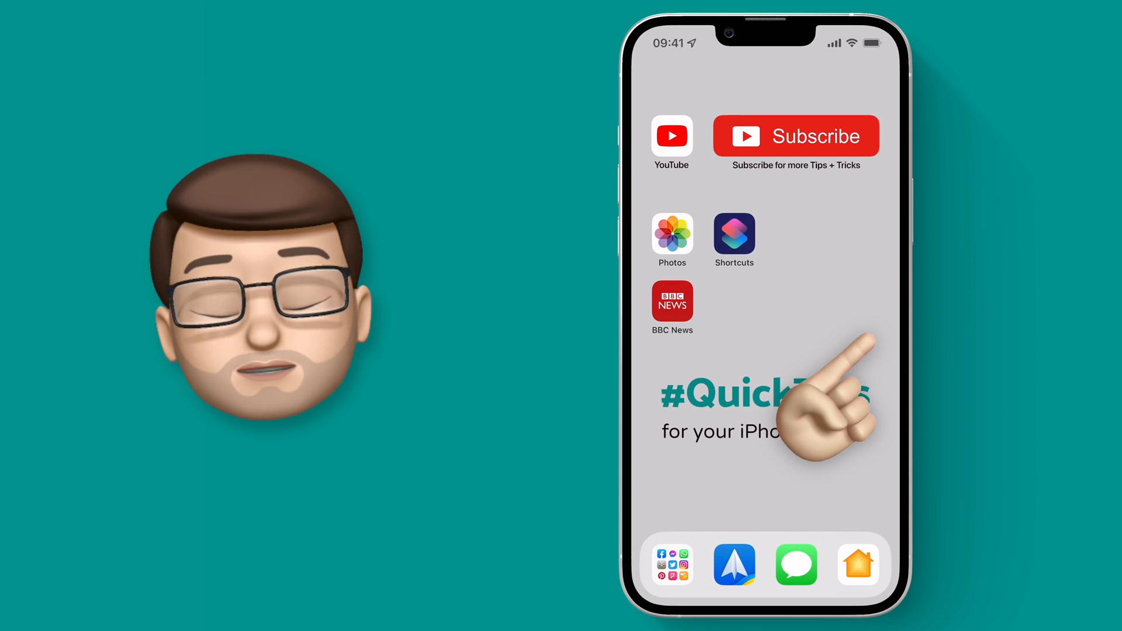
scroll("left", 3)
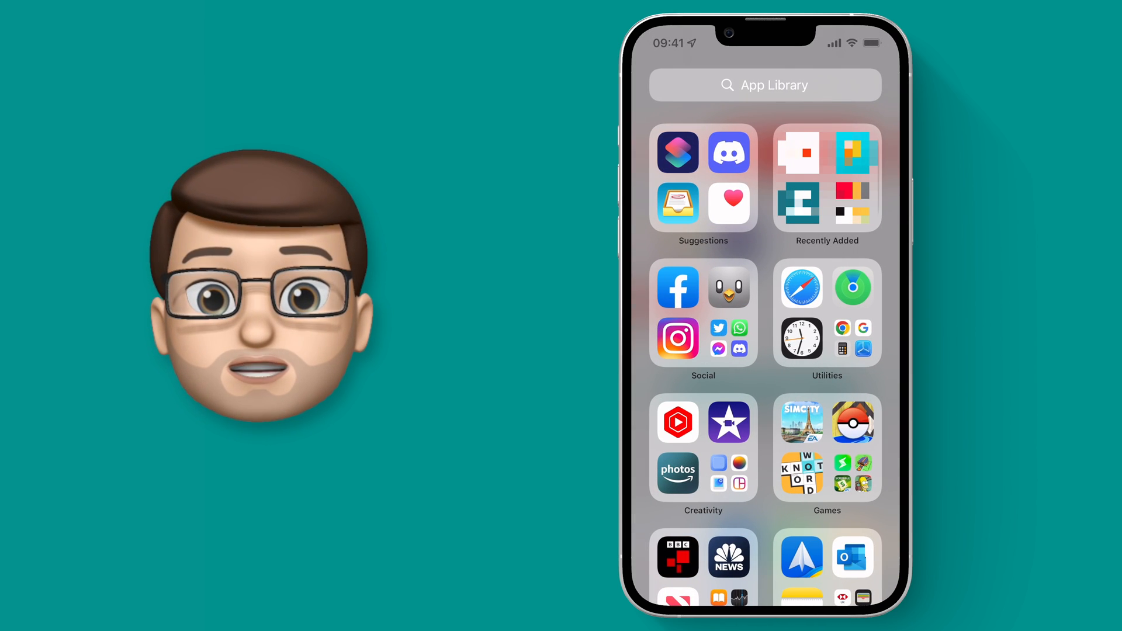
scroll("down", 3)
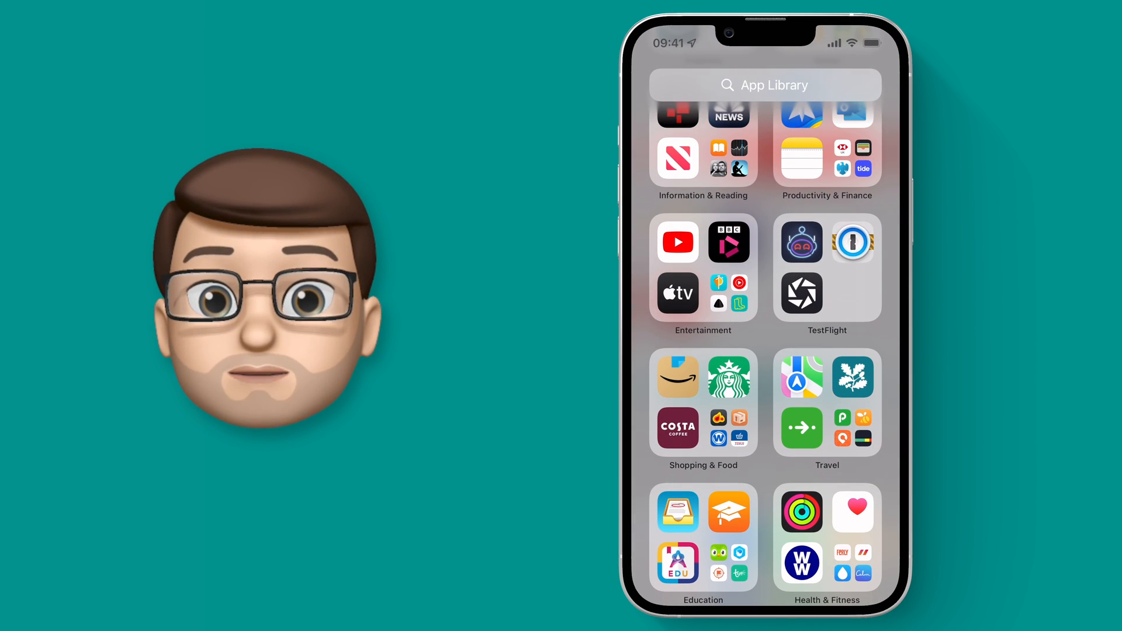
scroll("down", 3)
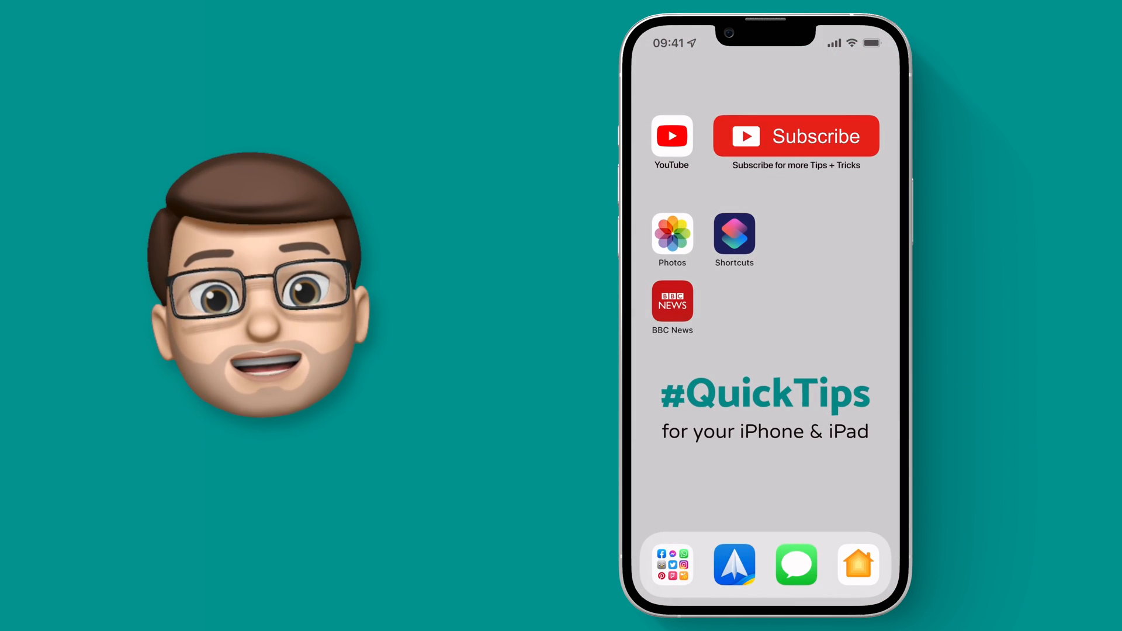
left_click(672, 301)
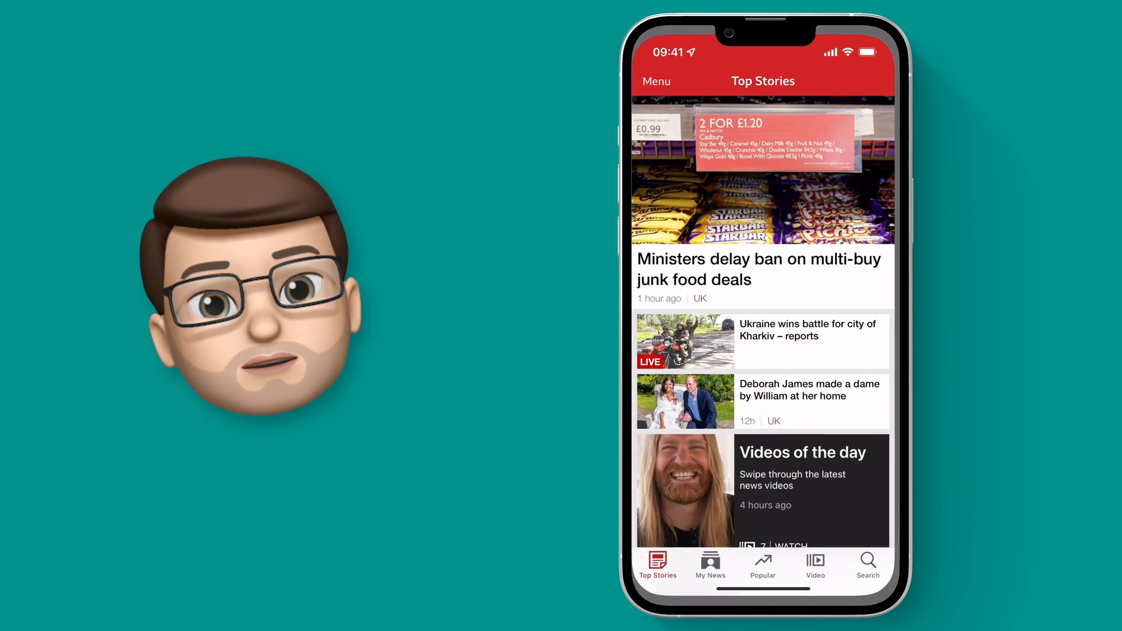
scroll("down", 3)
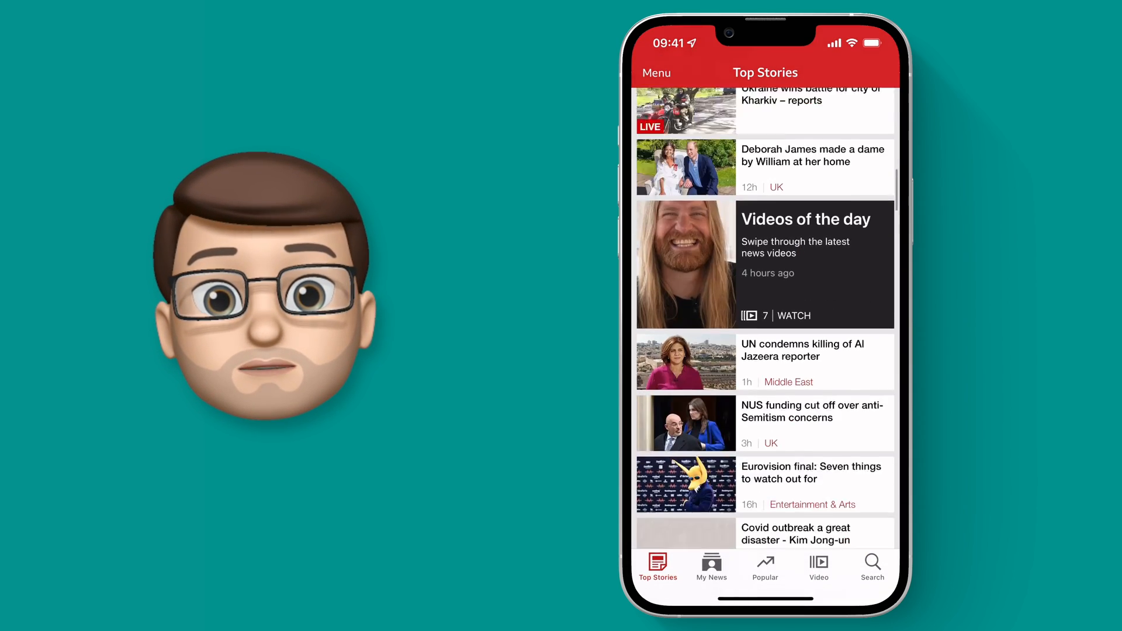
scroll("down", 3)
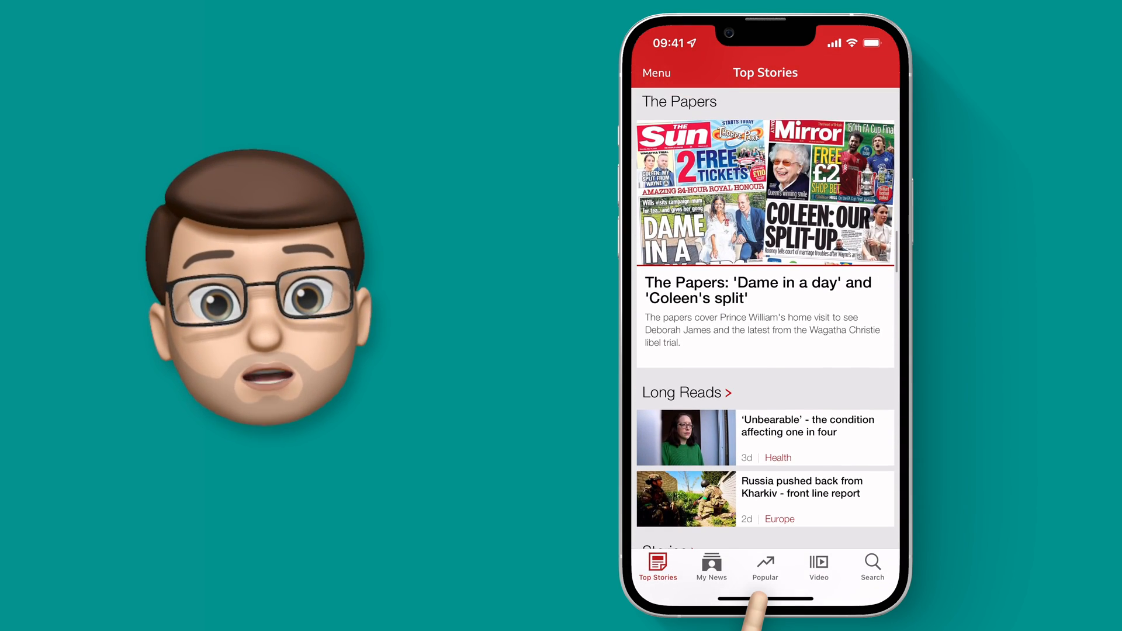